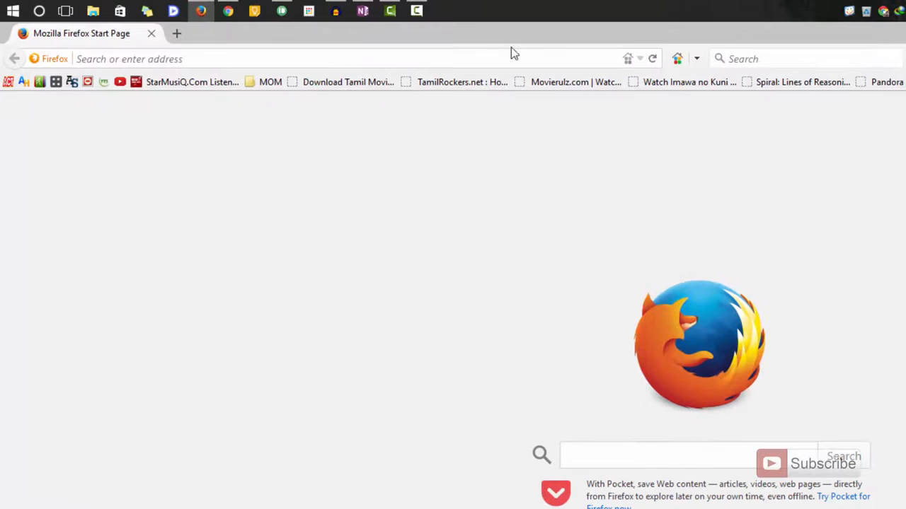
Search the web for 'firefox addons' from the address bar.
text(firefox a)
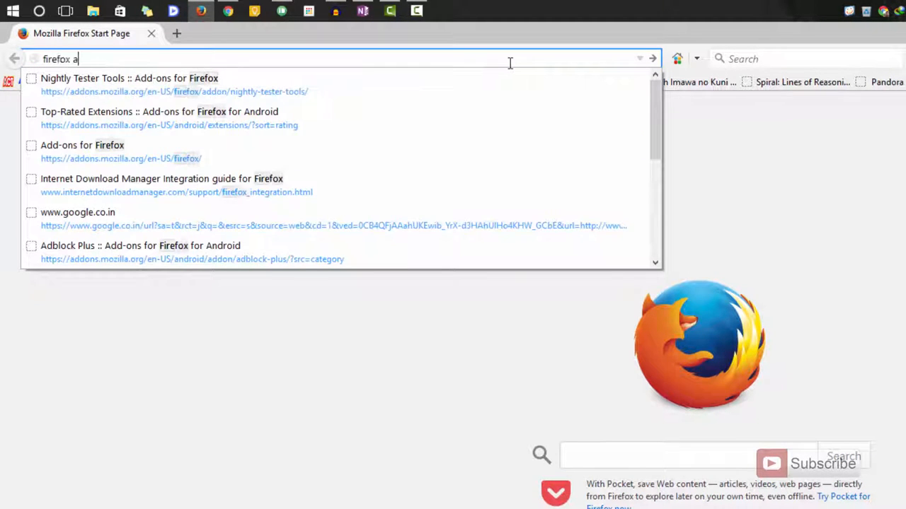
key(Return)
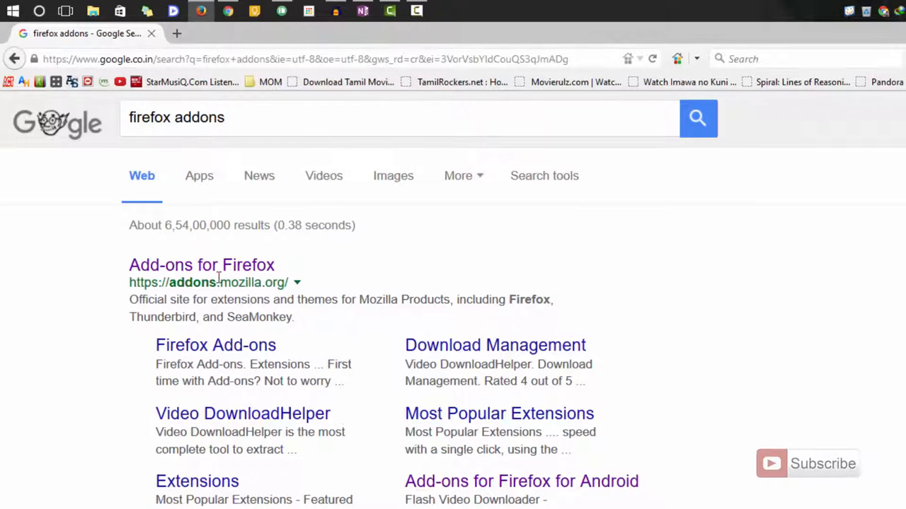
mouse_move(212, 304)
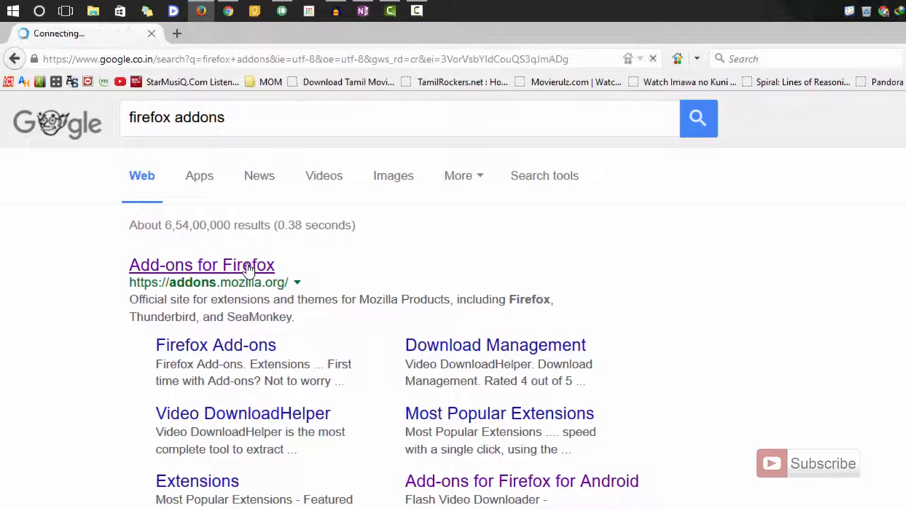
Open the Add-ons for Firefox result and browse the featured extensions.
click(202, 264)
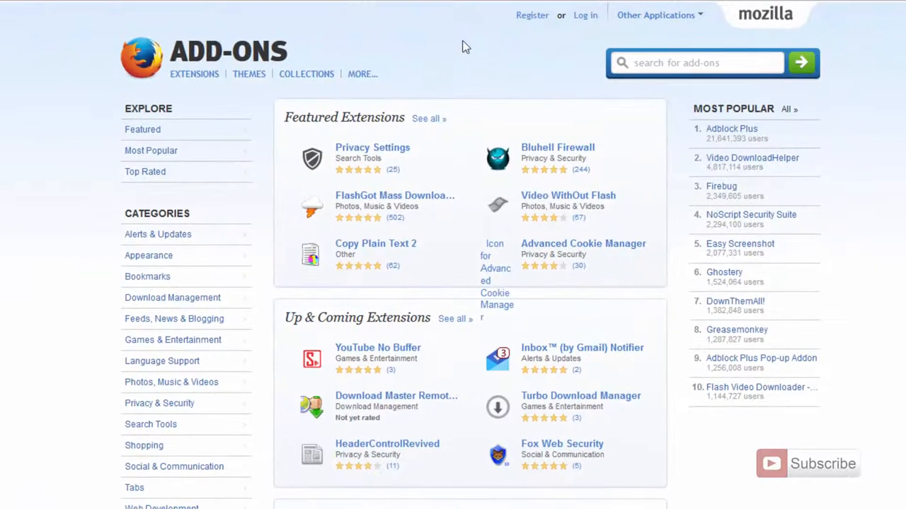
mouse_move(487, 103)
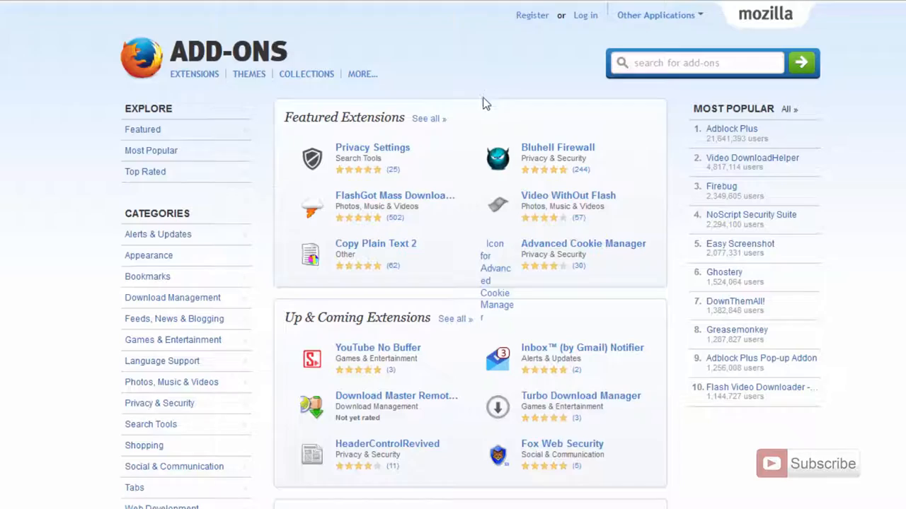
scroll(down, 3)
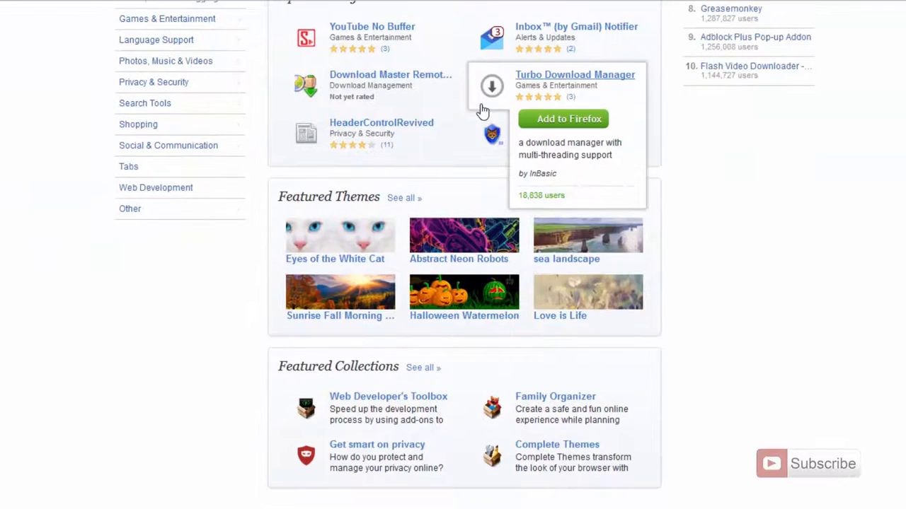
scroll(up, 3)
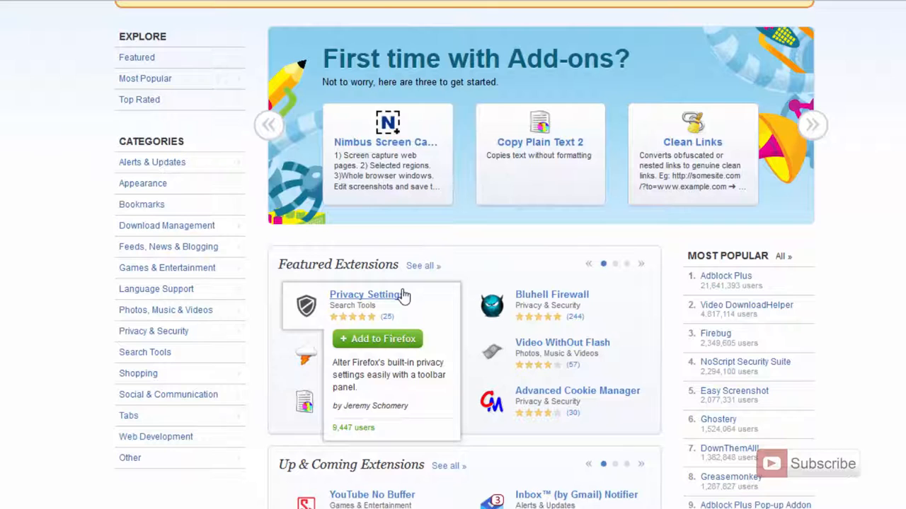
mouse_move(274, 389)
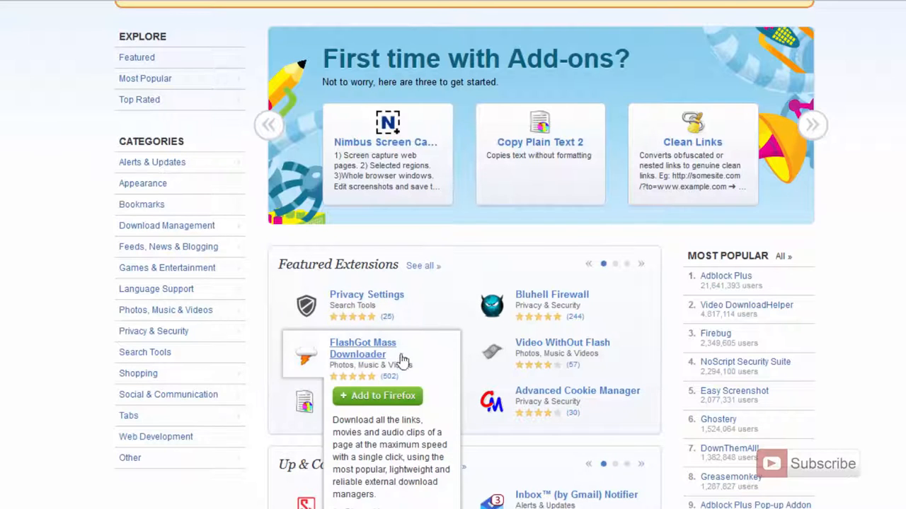
mouse_move(384, 356)
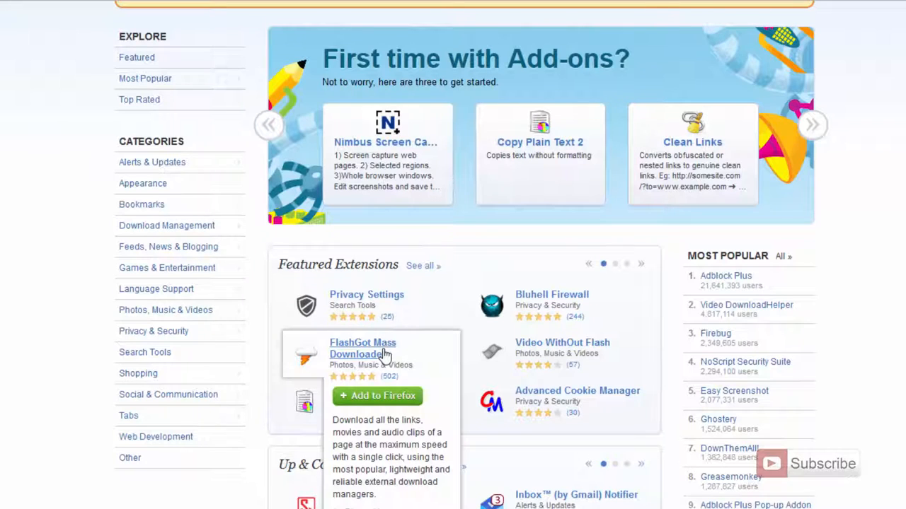
mouse_move(416, 382)
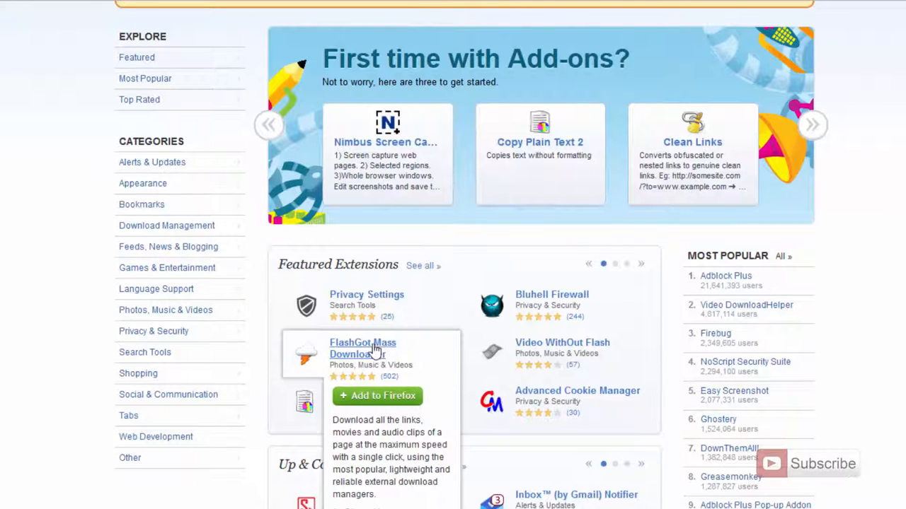
Open the FlashGot Mass Downloader page, review its details, and choose Add to Firefox.
click(362, 348)
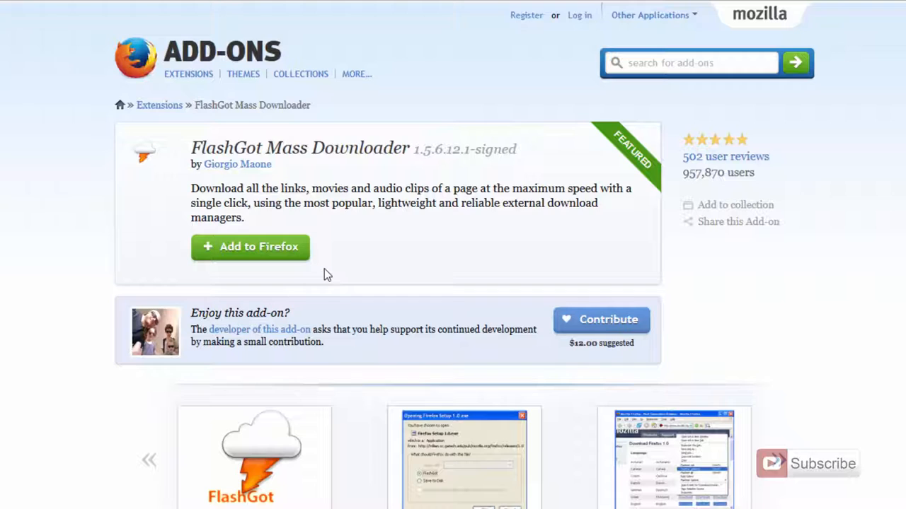
scroll(down, 3)
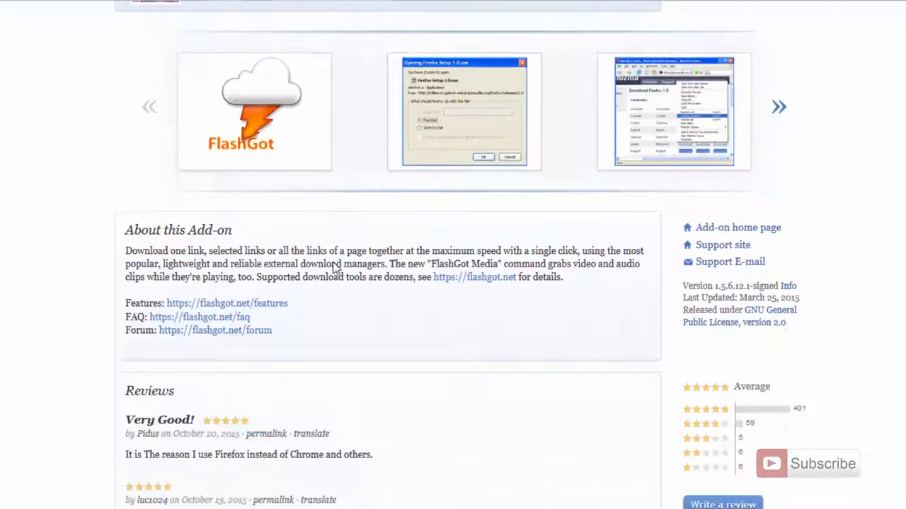
scroll(up, 3)
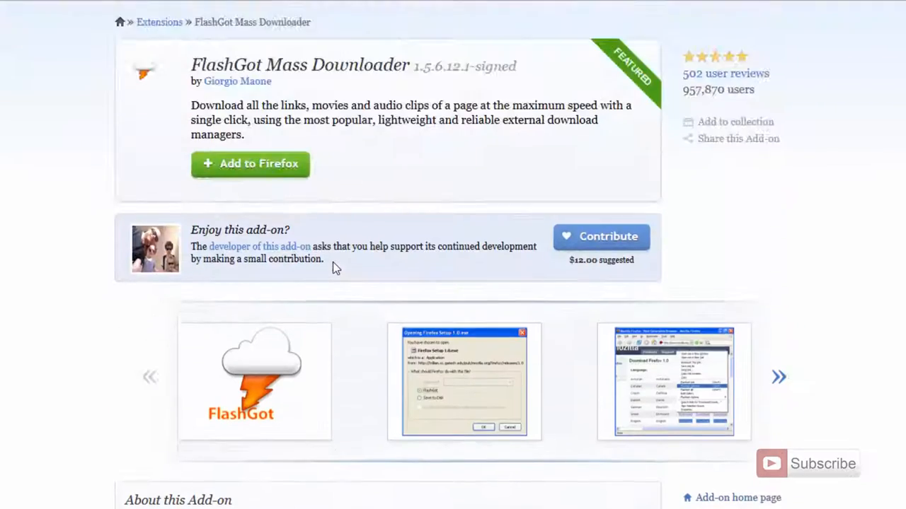
scroll(up, 3)
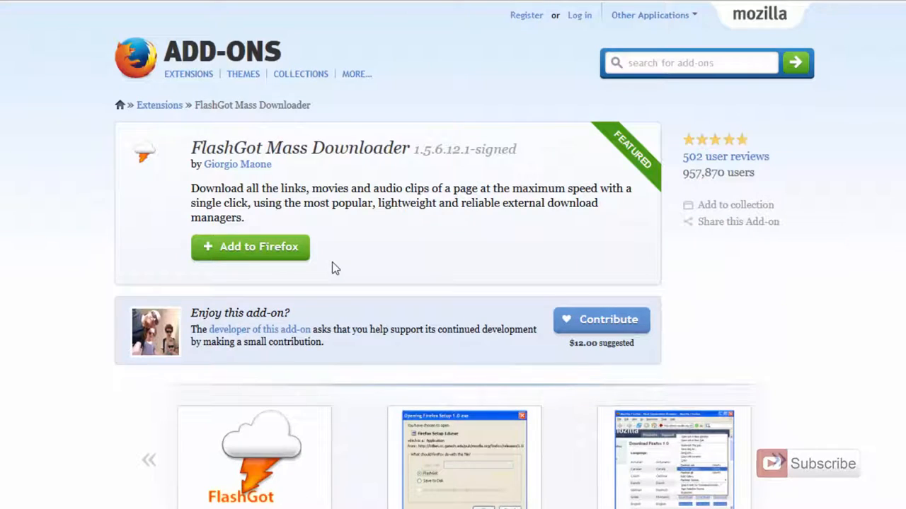
mouse_move(251, 256)
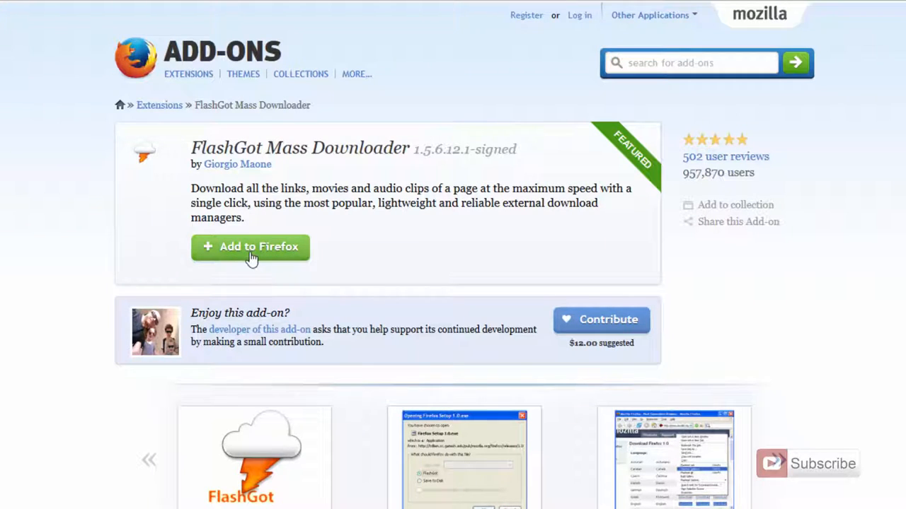
click(250, 246)
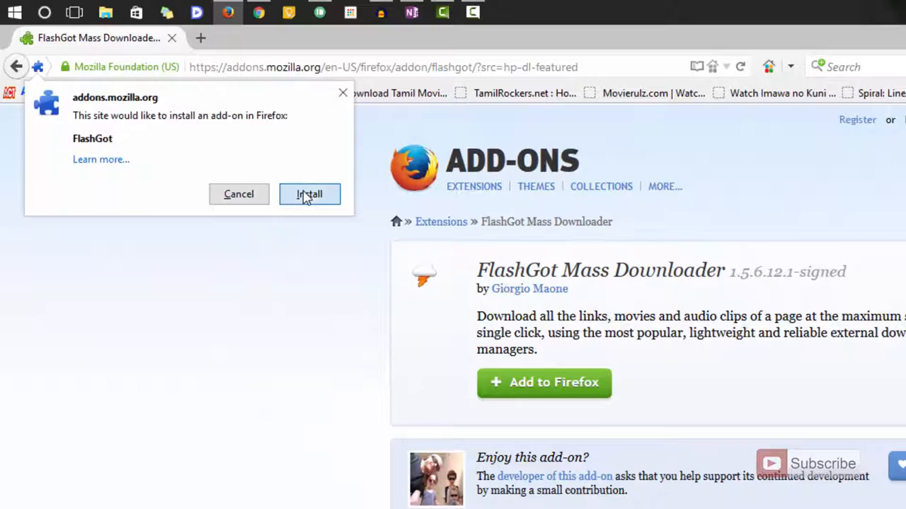
Confirm installation of the FlashGot add-on in the install prompt.
click(310, 194)
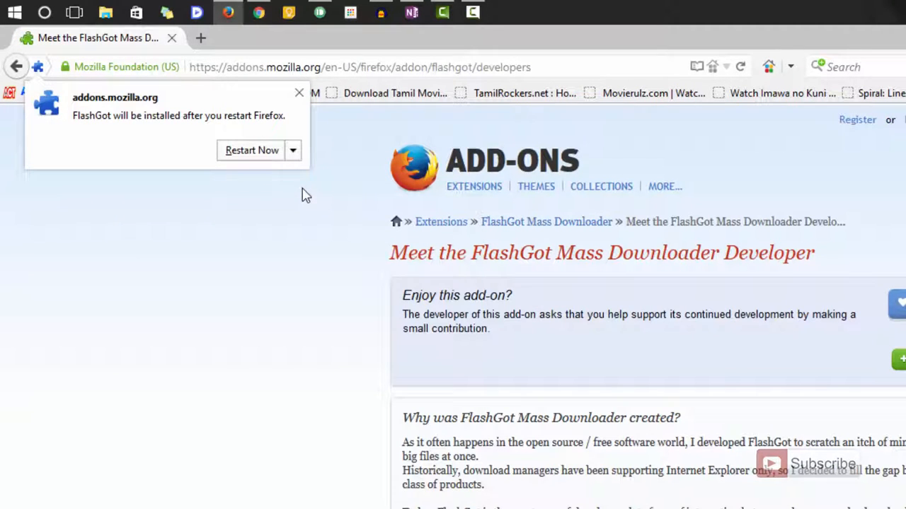
mouse_move(306, 185)
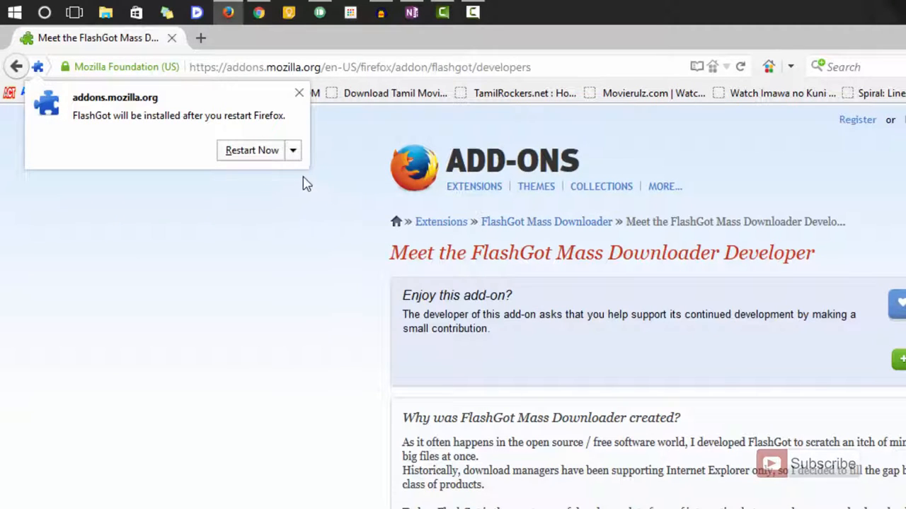
mouse_move(225, 175)
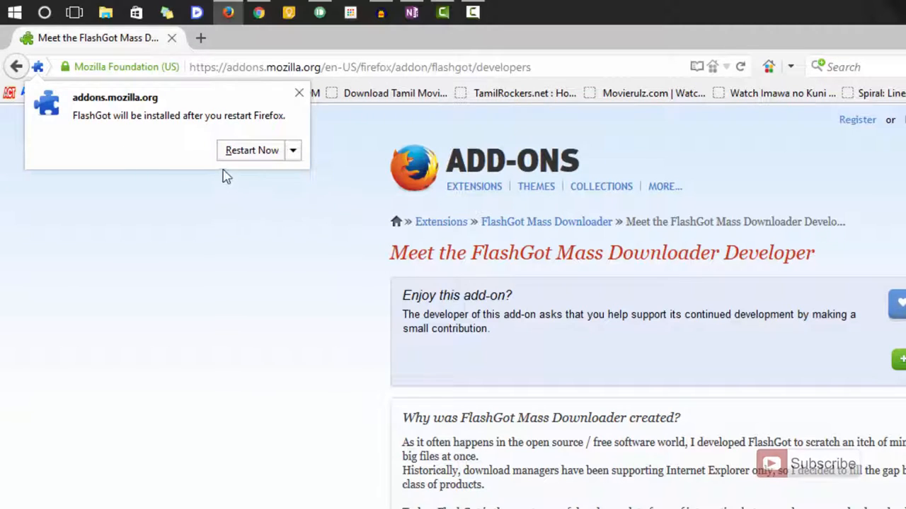
mouse_move(244, 178)
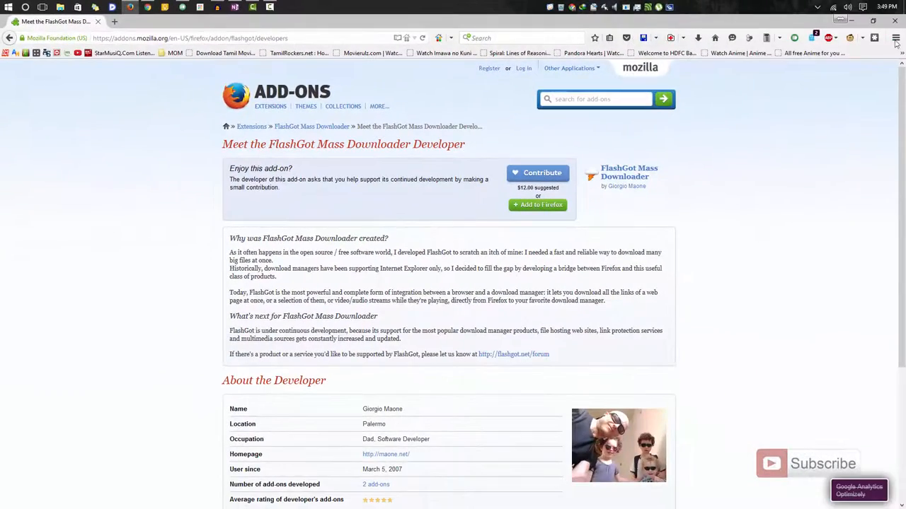
Open Add-ons from the hamburger menu to view installed extensions.
click(895, 41)
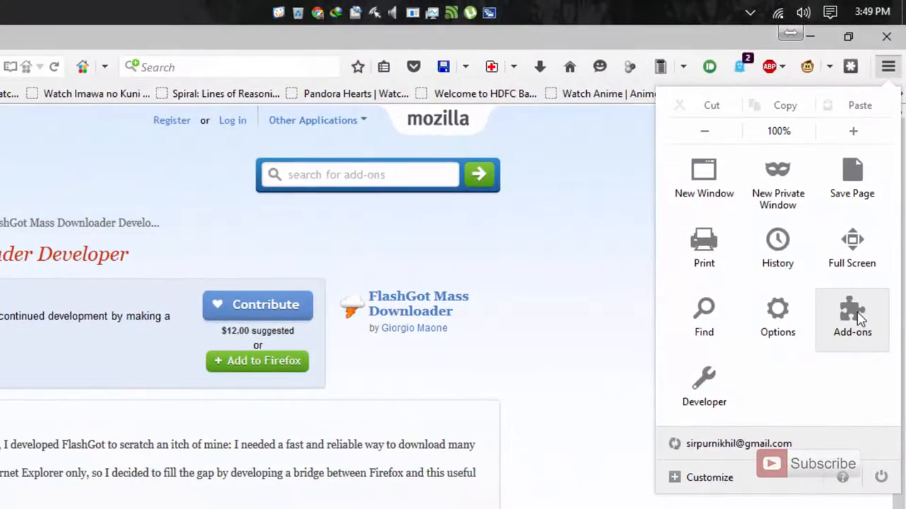
click(852, 318)
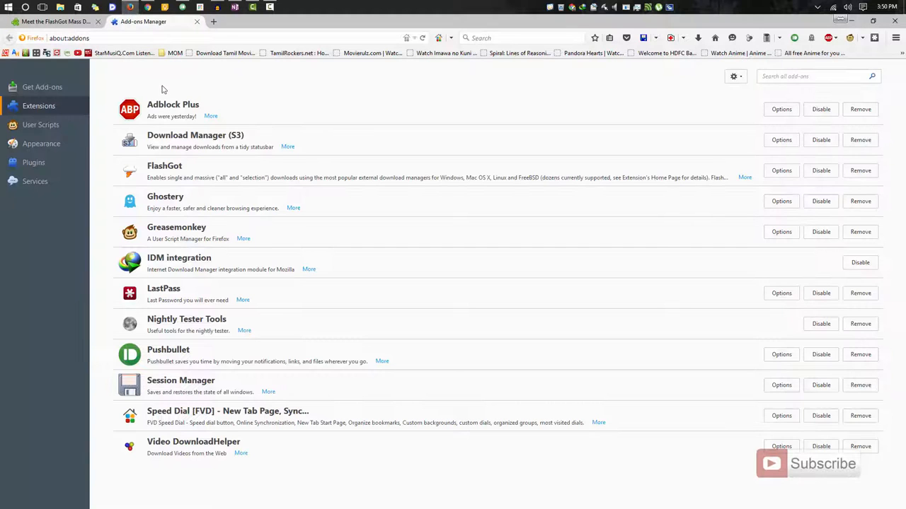
mouse_move(308, 118)
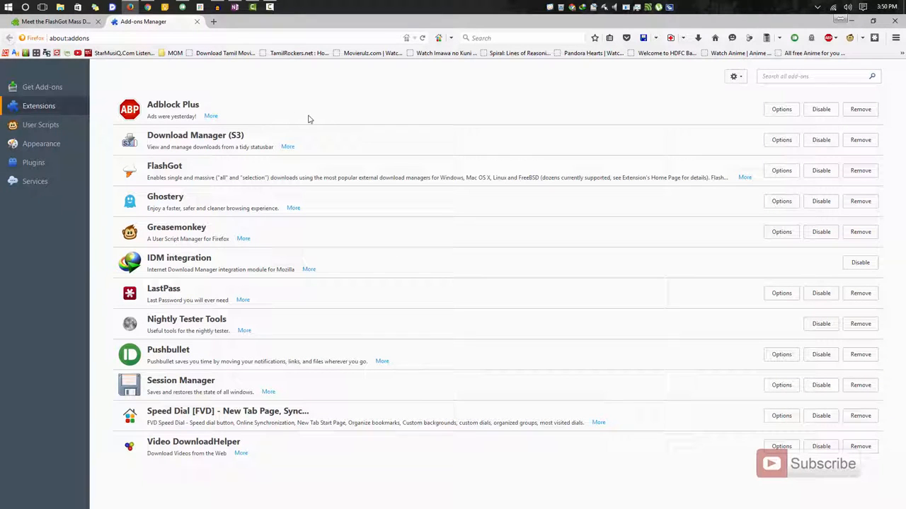